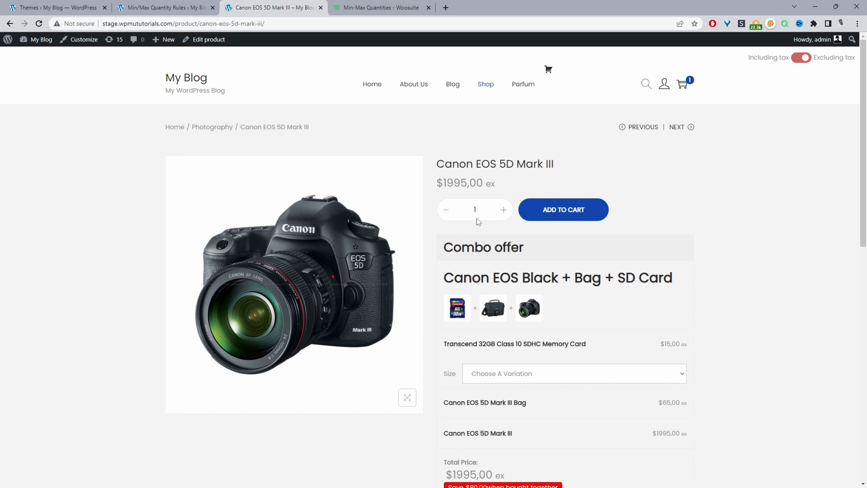
- Attempt to add three Canon EOS 5D Mark III cameras and dismiss the quantity-limit warning
click(504, 210)
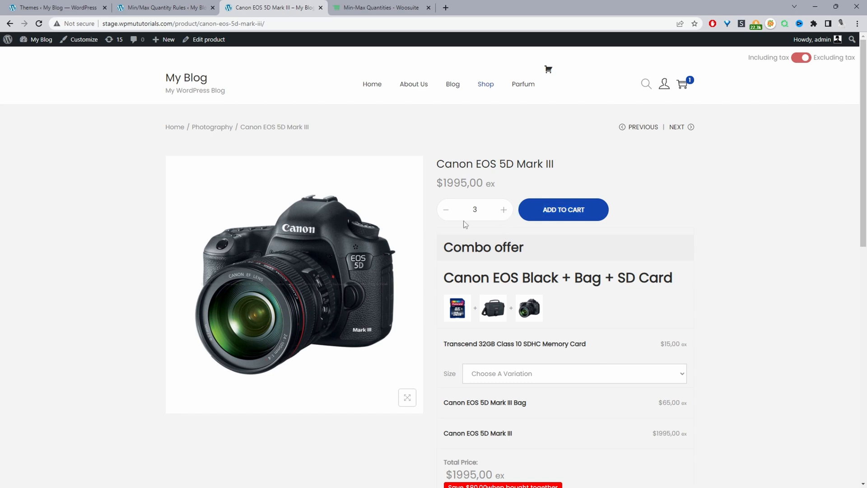
click(563, 209)
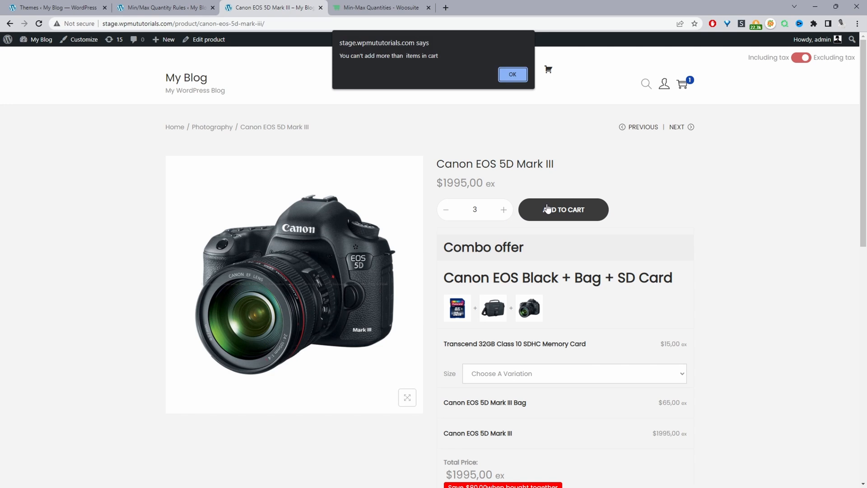
mouse_move(614, 170)
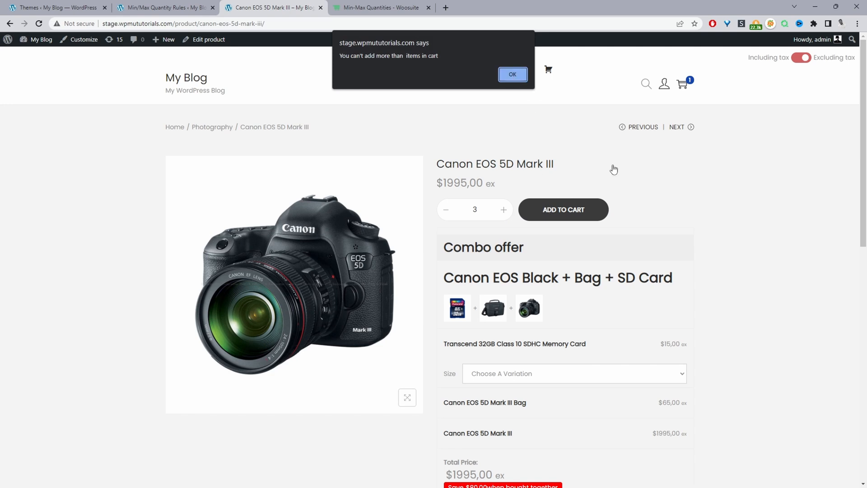
click(512, 75)
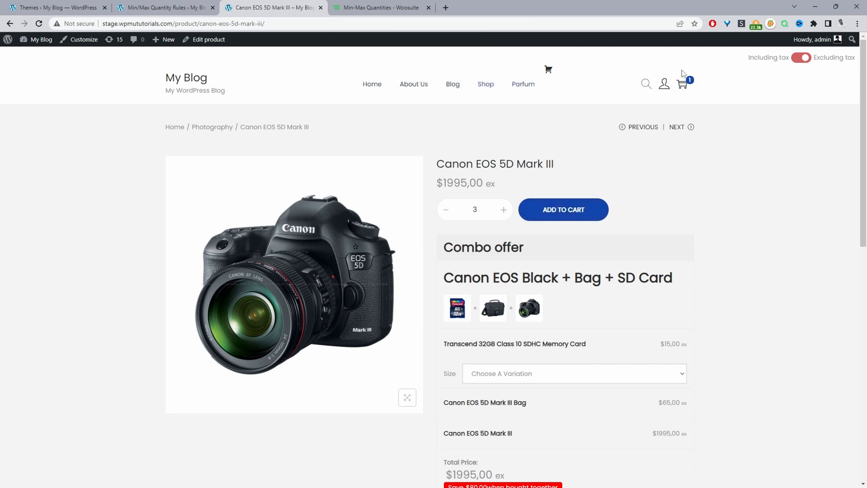
- Add two cameras instead so the cart holds three, then close the cart summary
click(682, 83)
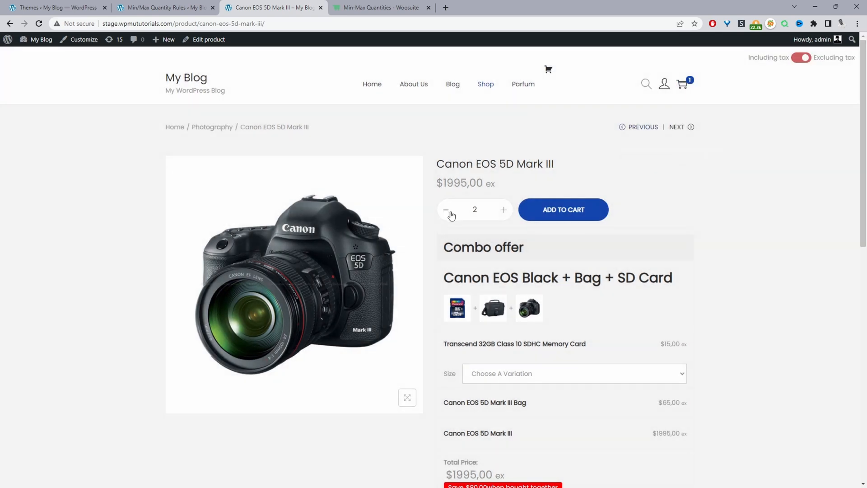
click(563, 209)
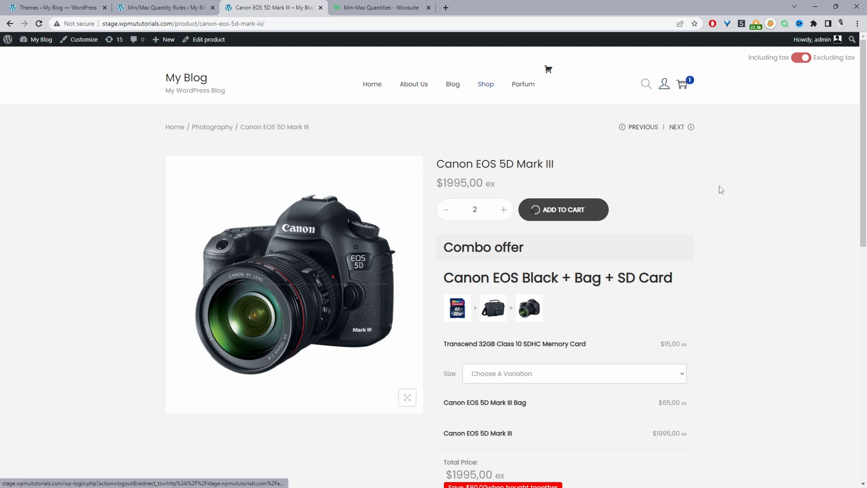
click(563, 209)
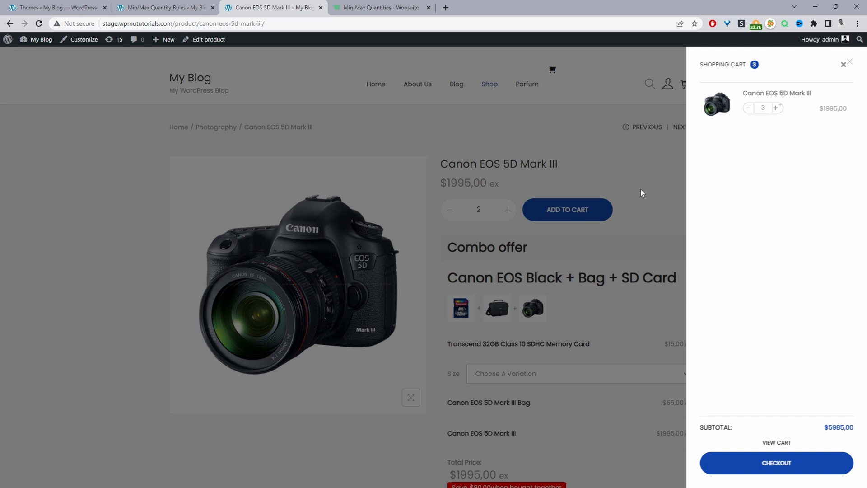
click(846, 63)
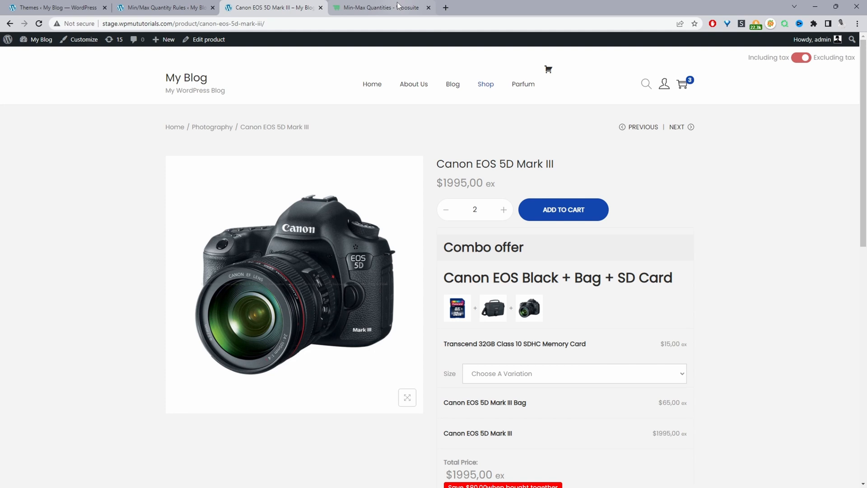
- View the Woosuite Min/Max Quantities plugin page, then return to the WordPress admin dashboard
click(381, 7)
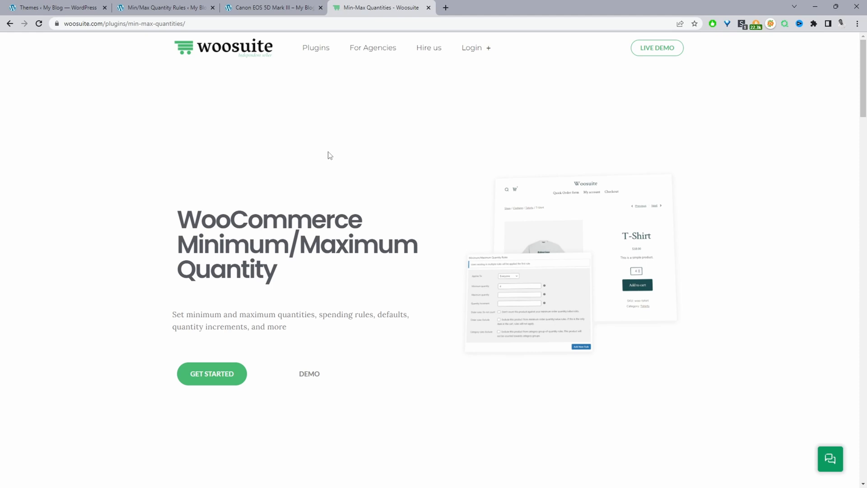
click(58, 8)
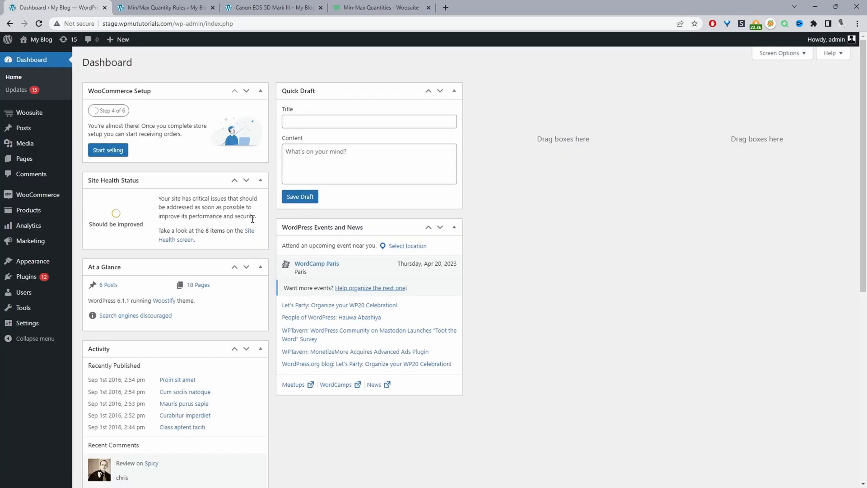
mouse_move(27, 276)
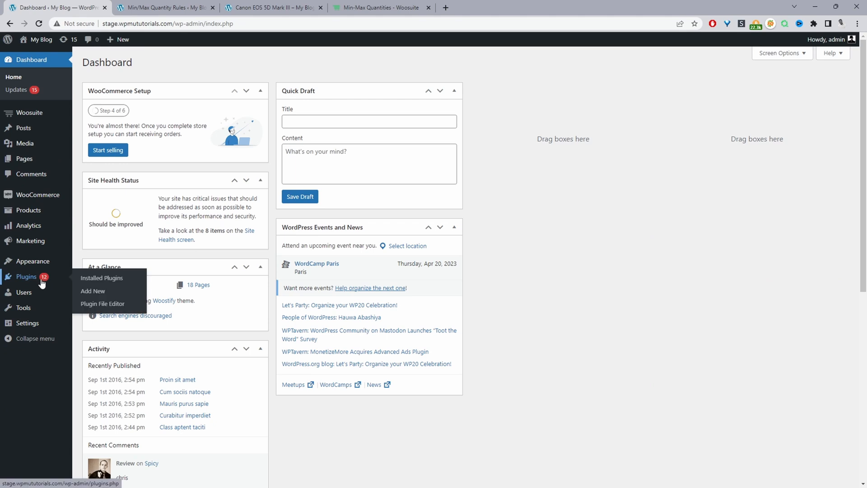
mouse_move(92, 291)
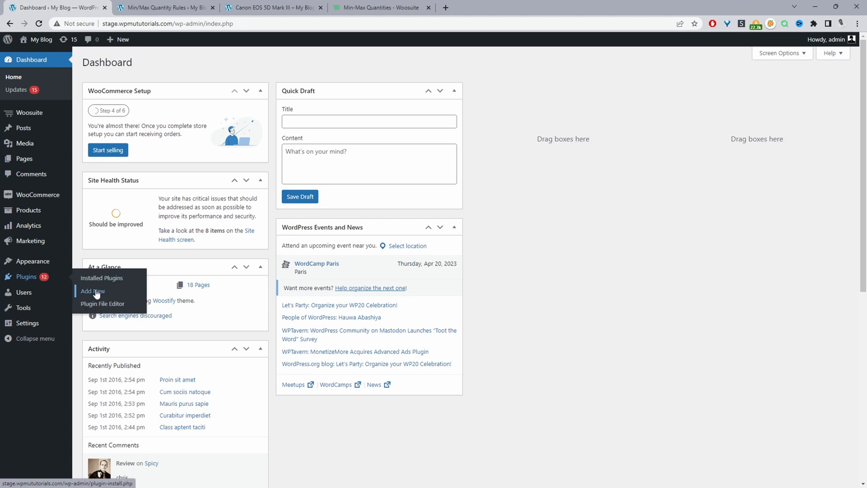
mouse_move(41, 155)
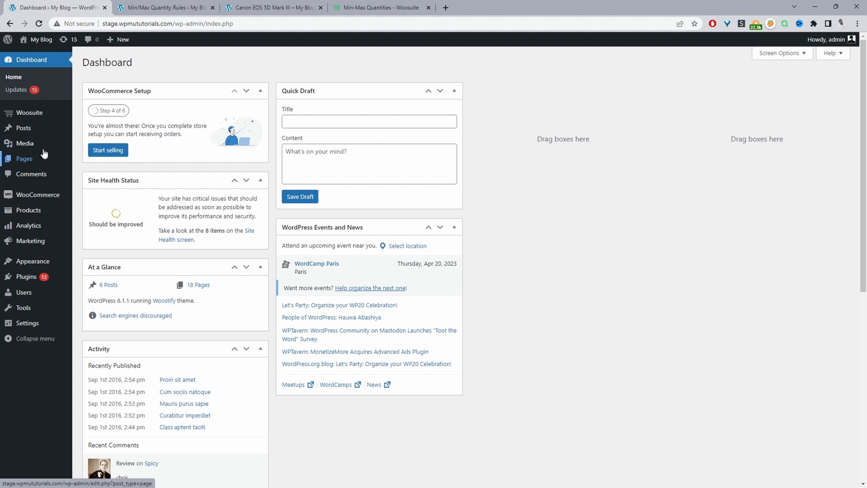
mouse_move(24, 112)
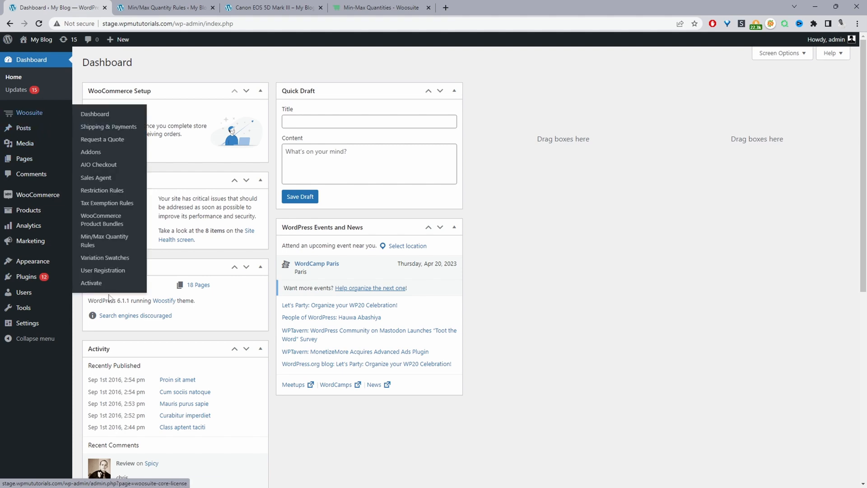
mouse_move(94, 284)
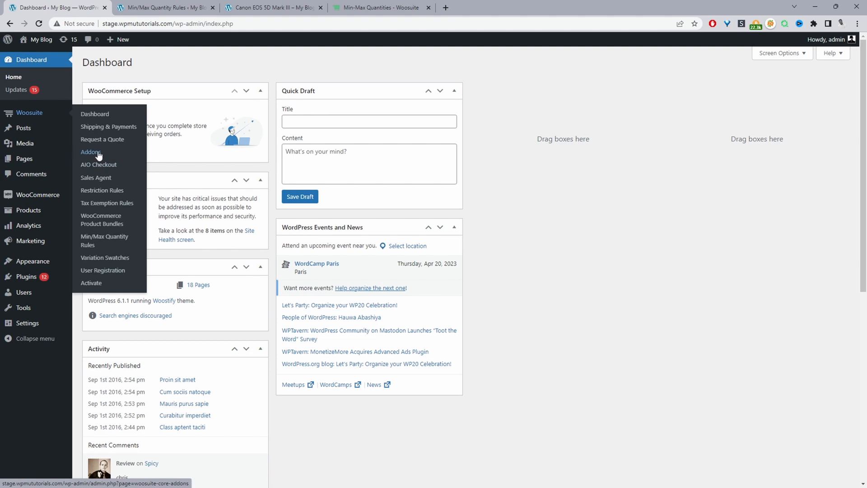
- Show the Woosuite Addons list with the Minimum/Maximum Quantity Rules addon switched on
click(89, 152)
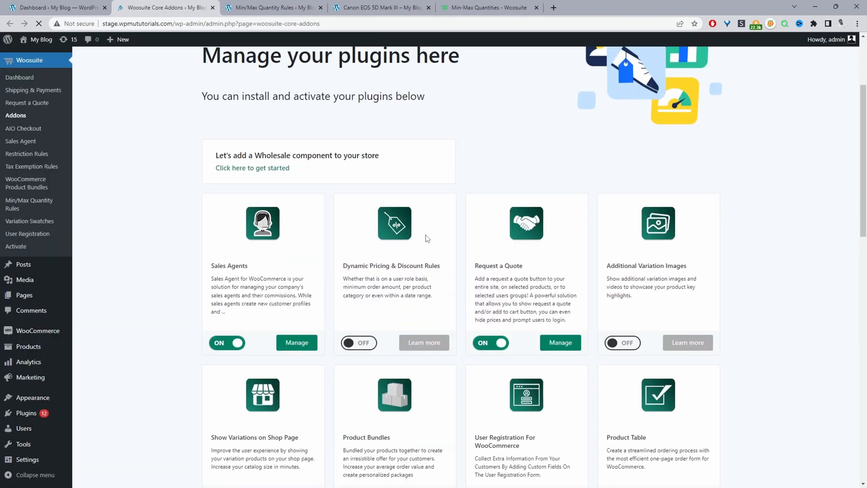
scroll(down, 3)
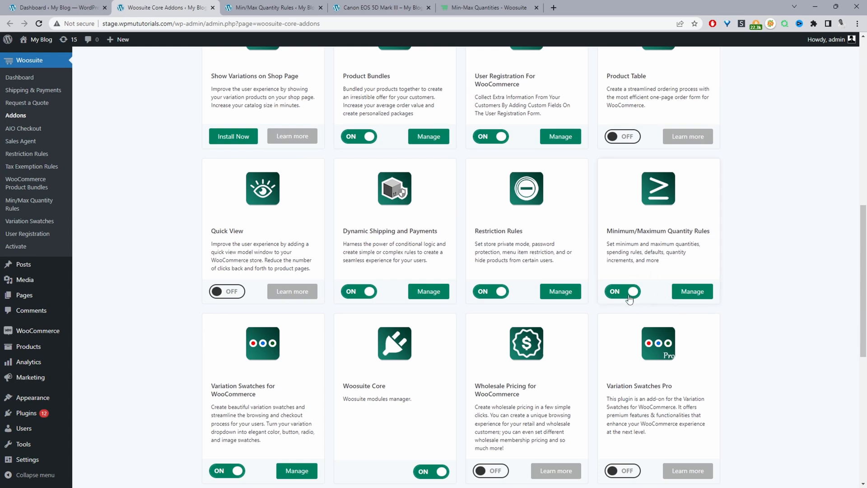
mouse_move(605, 298)
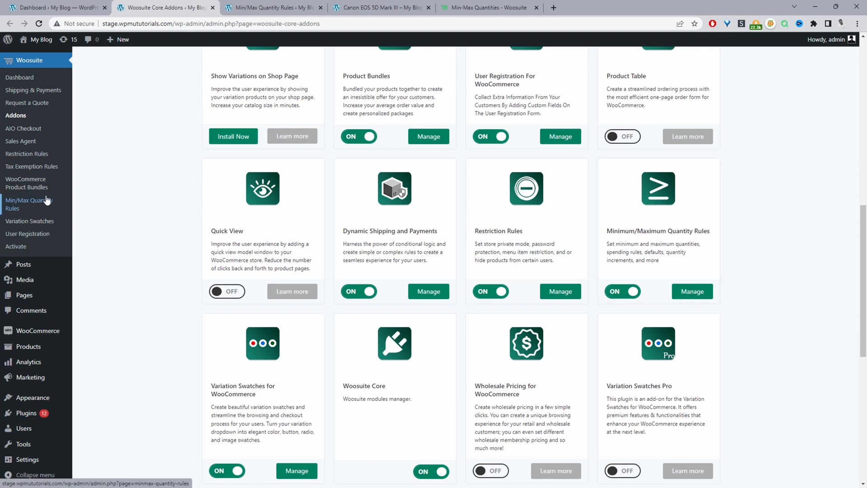
mouse_move(41, 204)
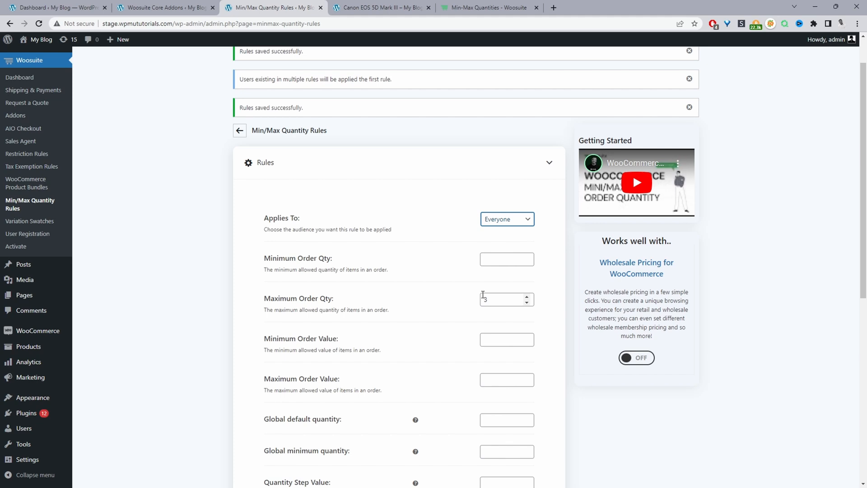
- Select the maximum order quantity value of the global Everyone rule
click(503, 299)
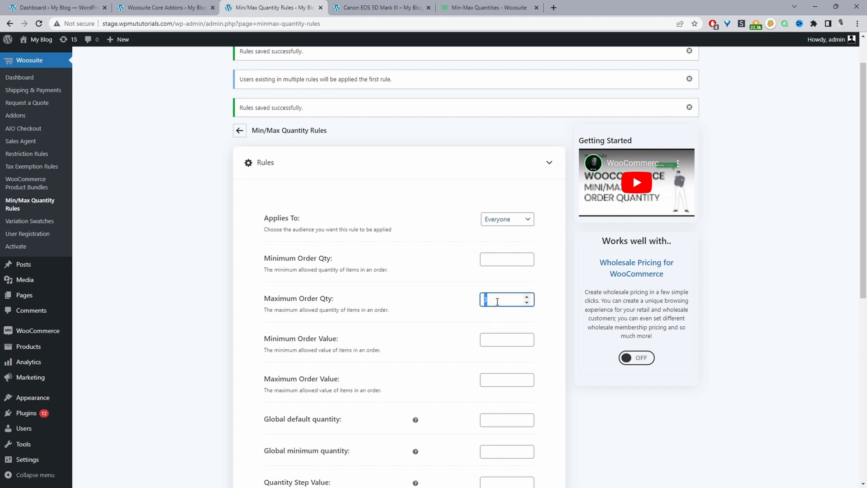
mouse_move(494, 296)
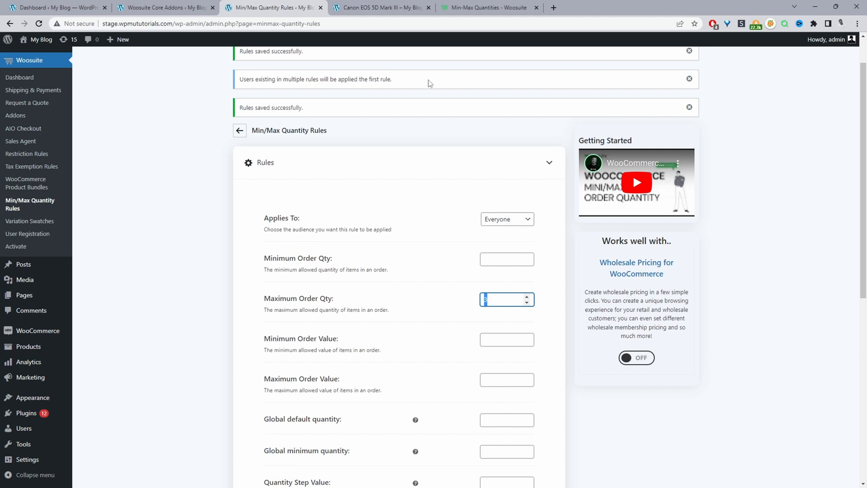
mouse_move(718, 265)
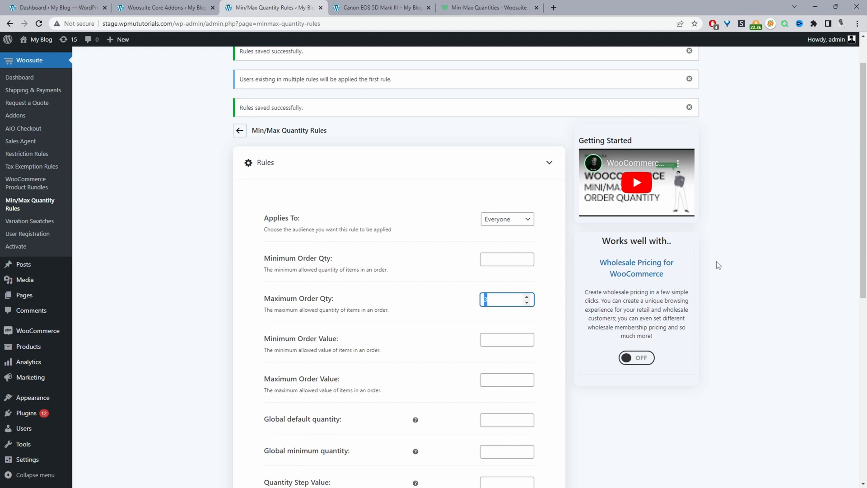
mouse_move(413, 337)
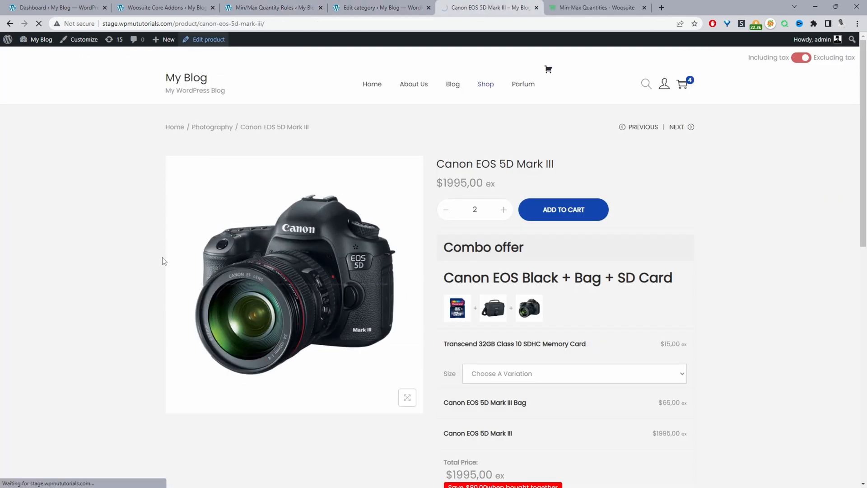
- Review the camera product's Min/Max rule fields in admin: Applies To, minimum and maximum quantity
click(208, 39)
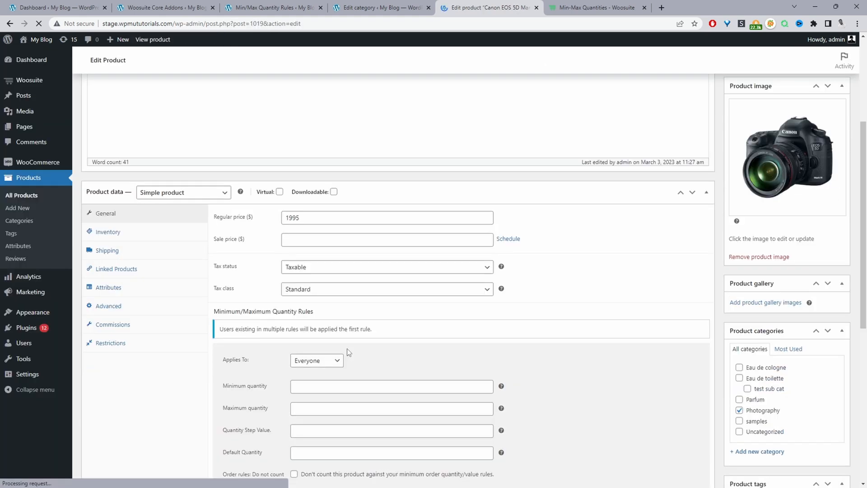
scroll(down, 3)
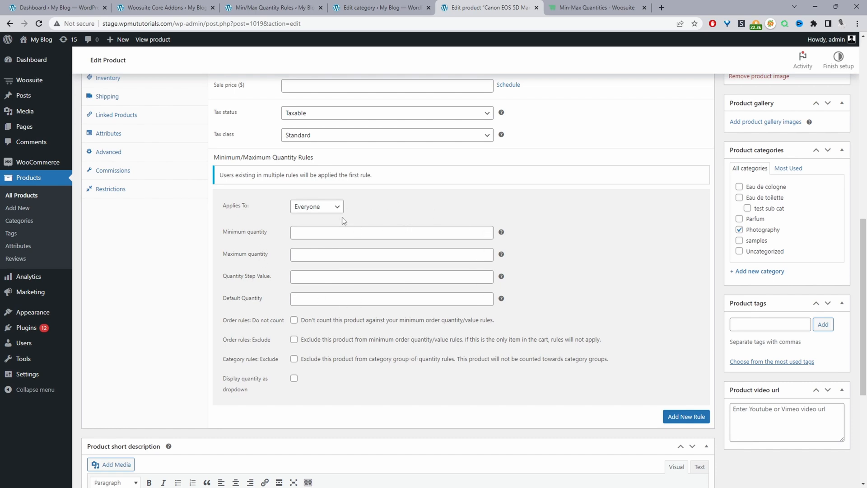
mouse_move(336, 210)
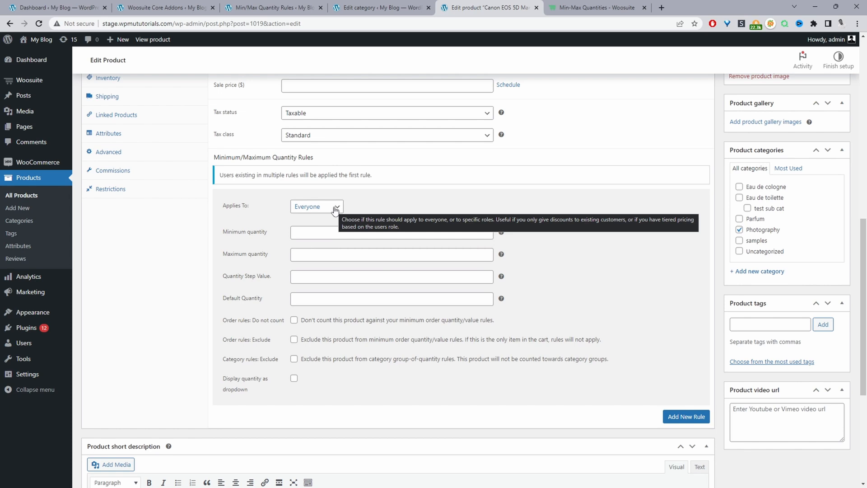
click(316, 206)
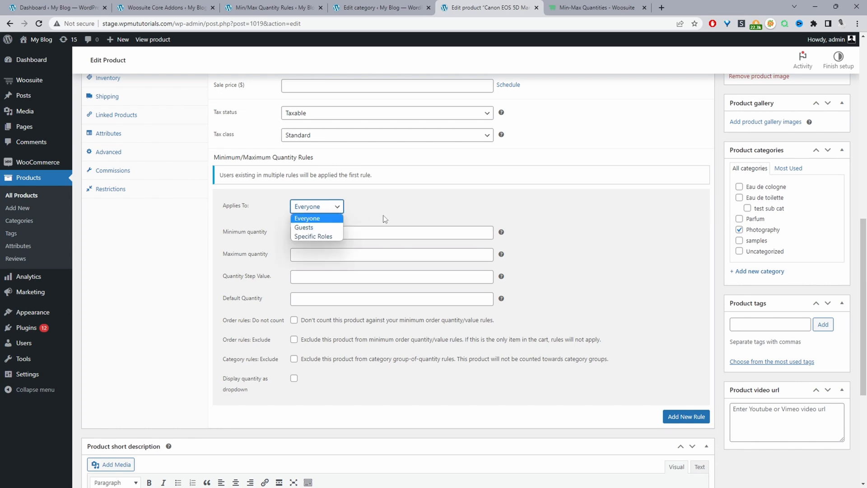
click(385, 232)
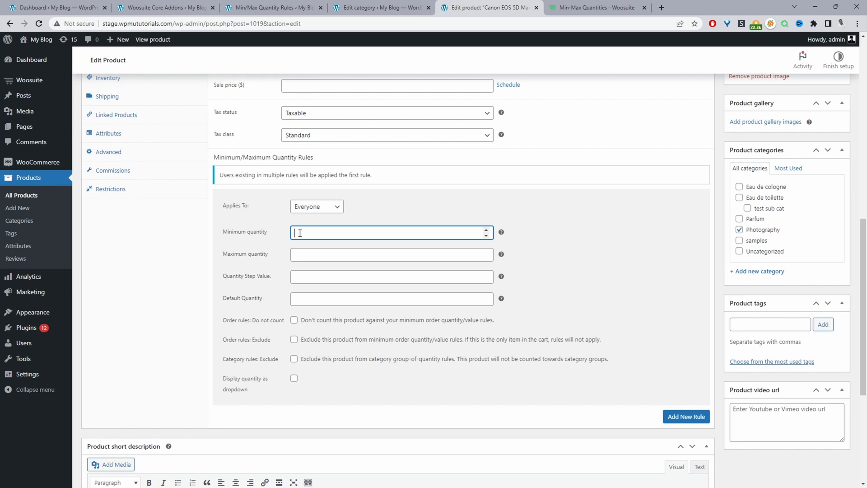
click(392, 254)
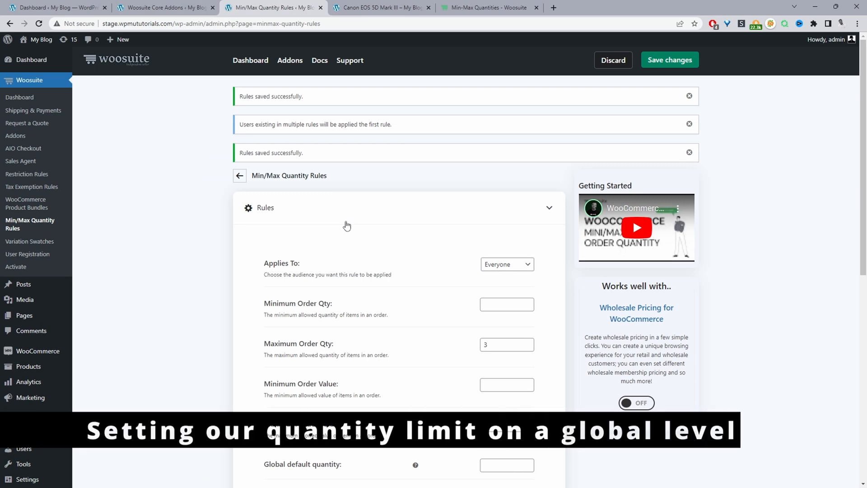
scroll(down, 3)
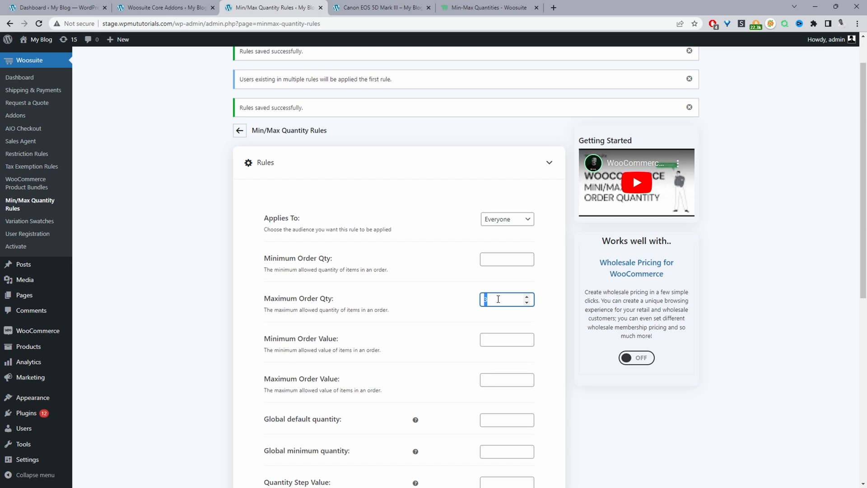
click(507, 219)
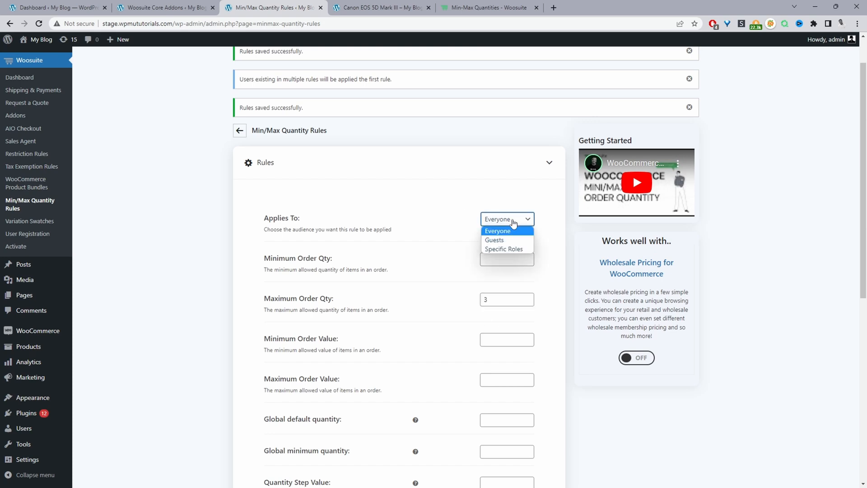
mouse_move(506, 242)
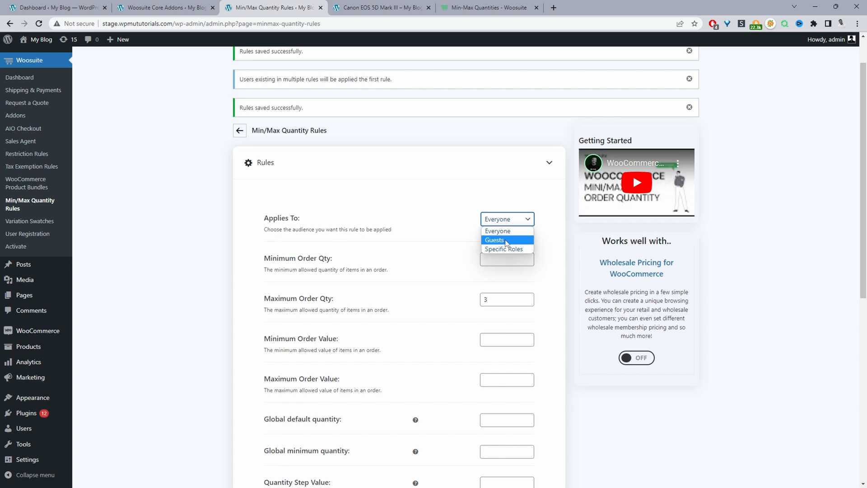
mouse_move(509, 249)
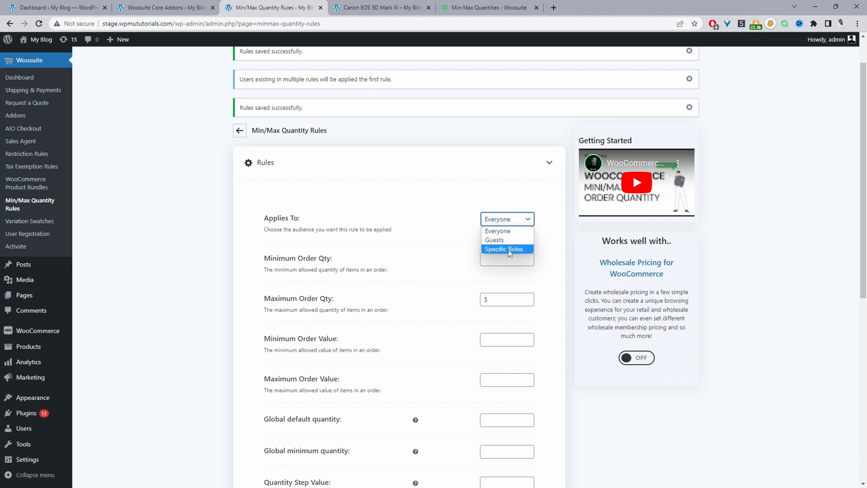
click(503, 250)
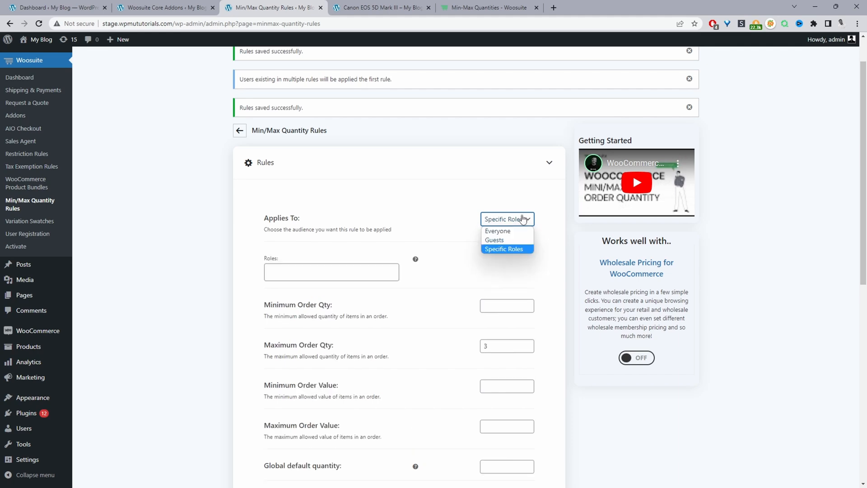
click(497, 231)
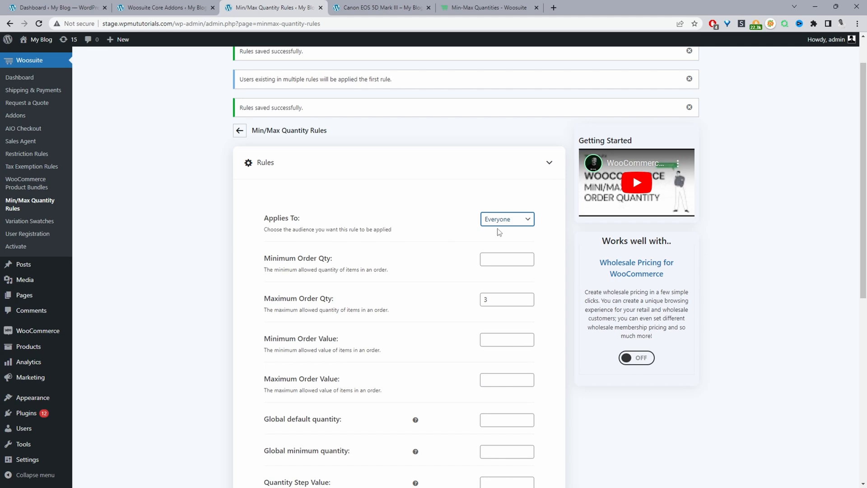
mouse_move(457, 272)
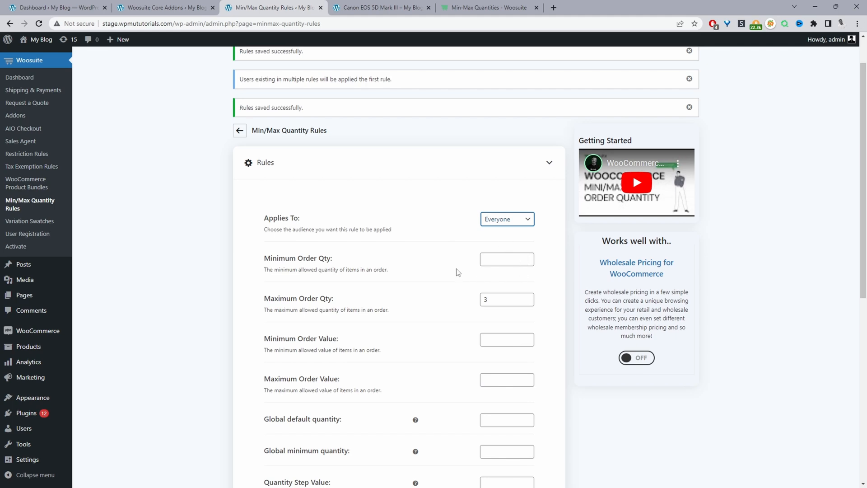
click(503, 259)
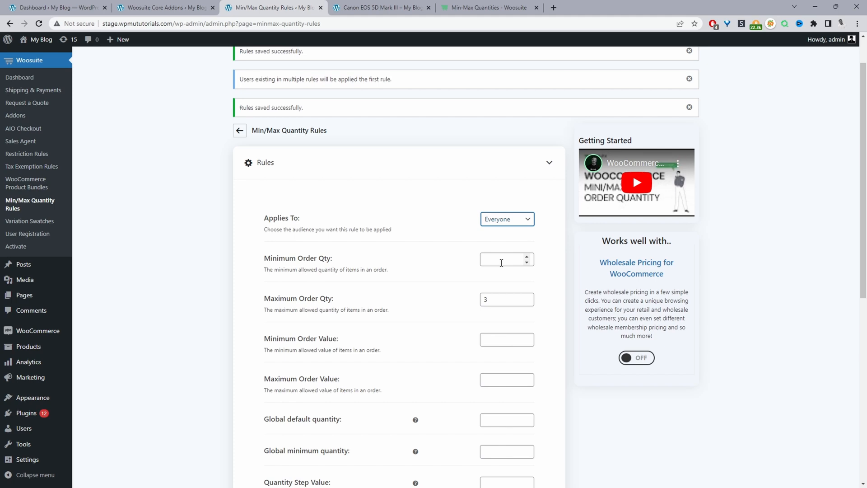
mouse_move(497, 266)
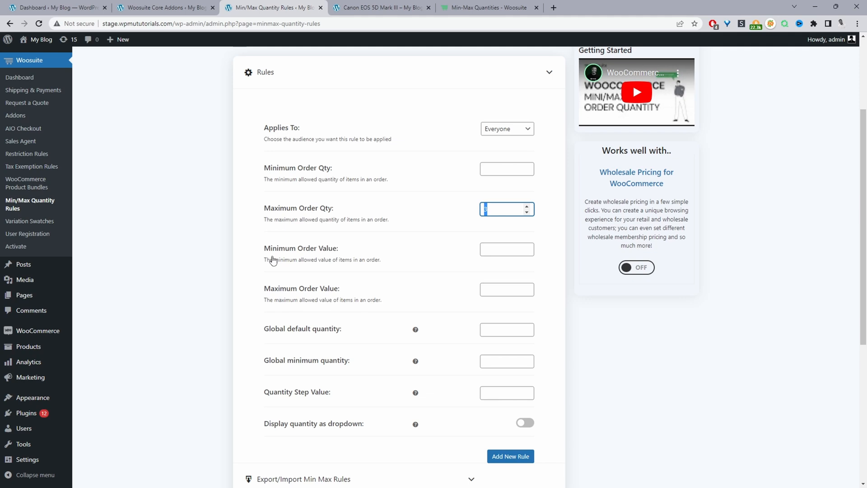
mouse_move(280, 257)
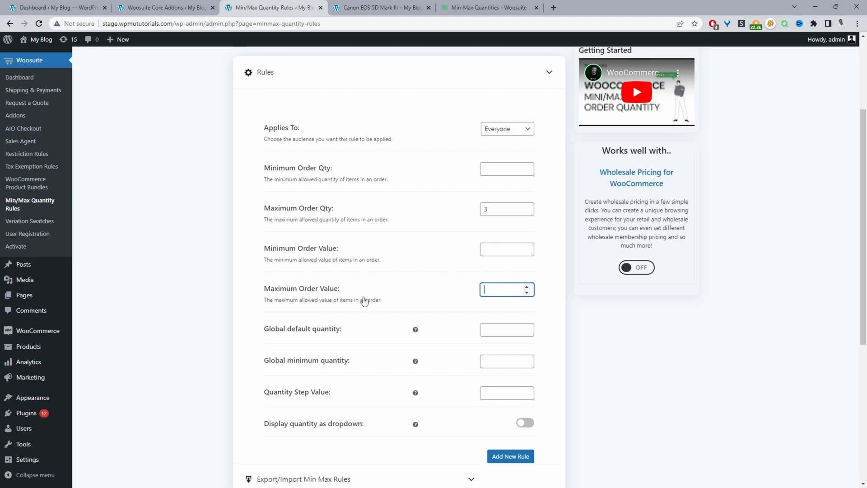
mouse_move(359, 339)
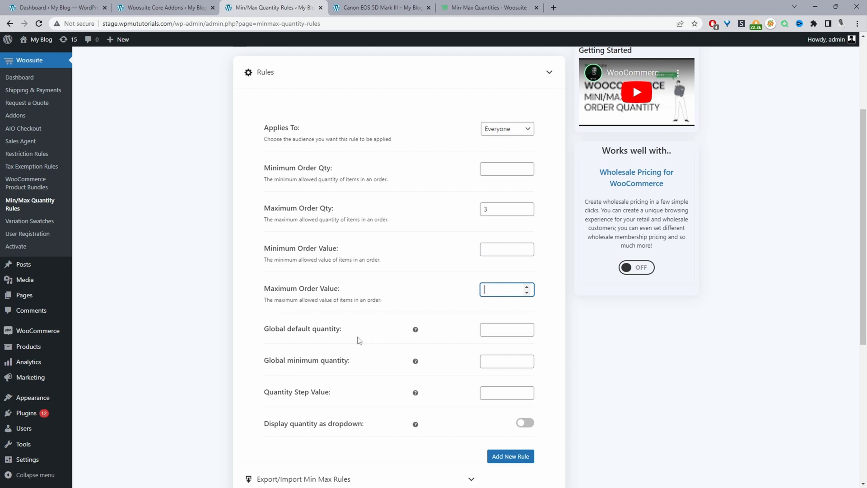
- Set the global default quantity to 5, checking the camera's storefront page in between
click(503, 330)
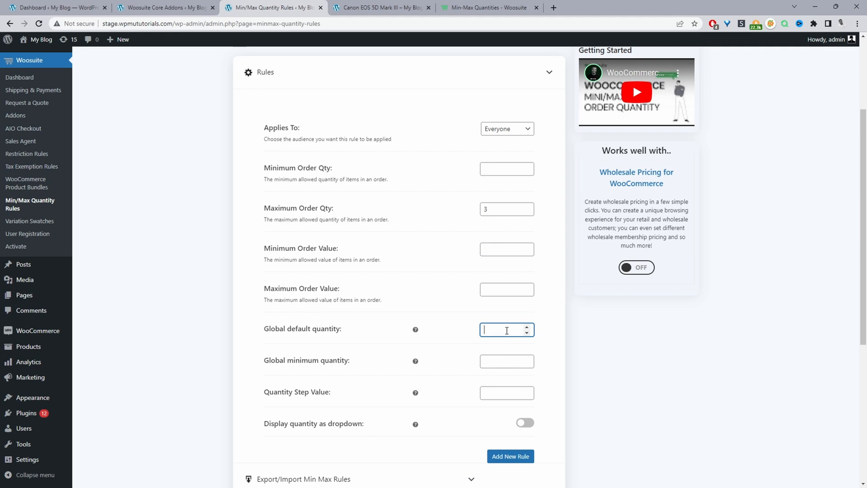
mouse_move(488, 344)
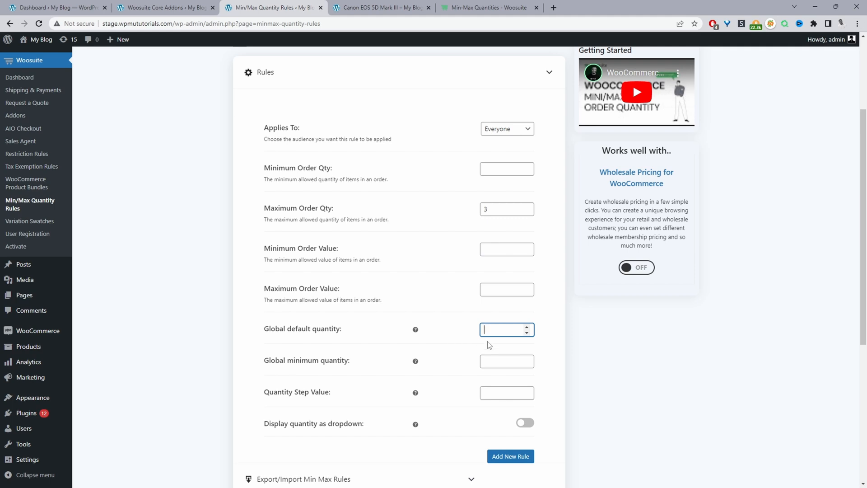
text(5)
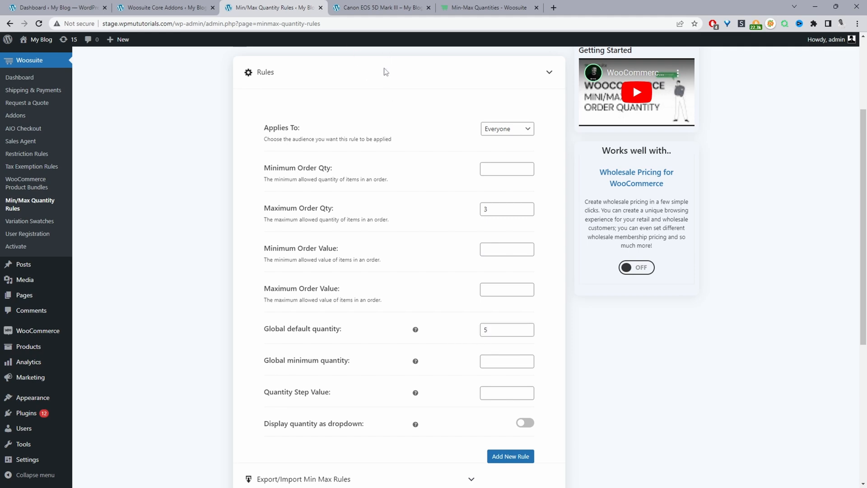
click(379, 8)
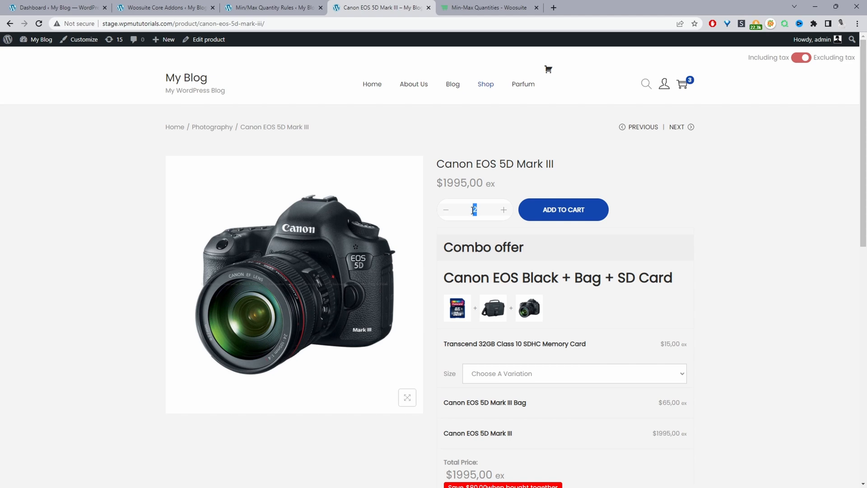
click(275, 8)
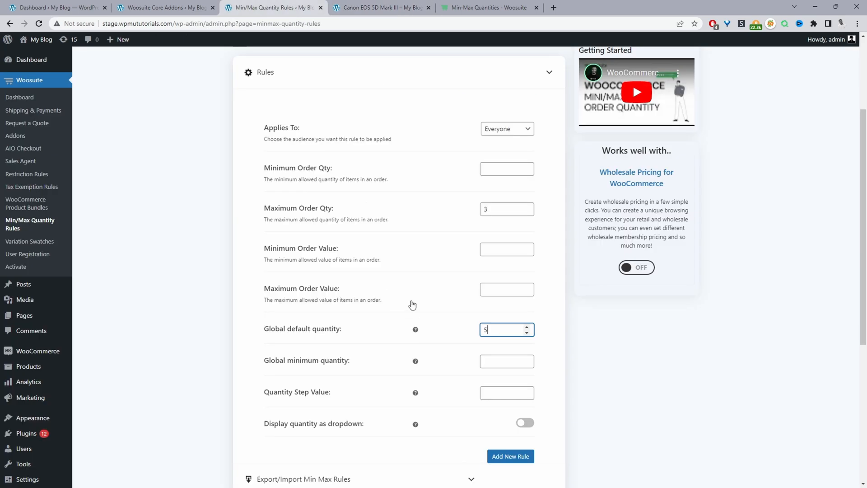
- Set the global quantity step value to 2
scroll(down, 3)
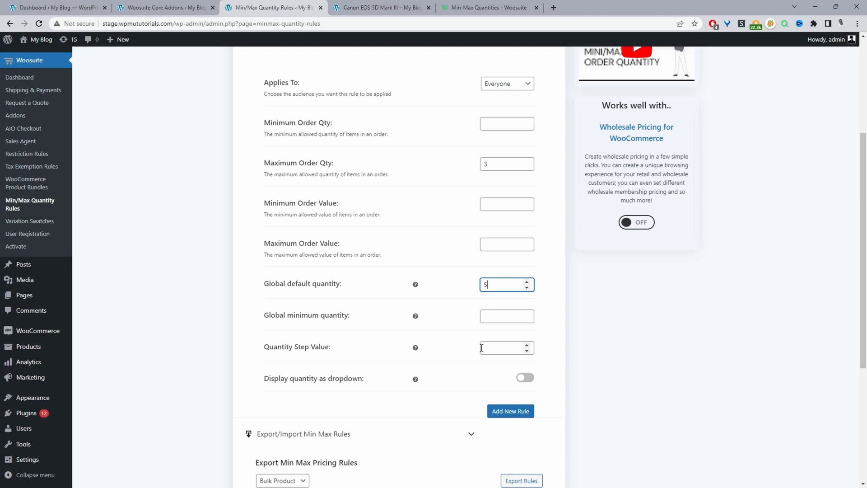
text(2)
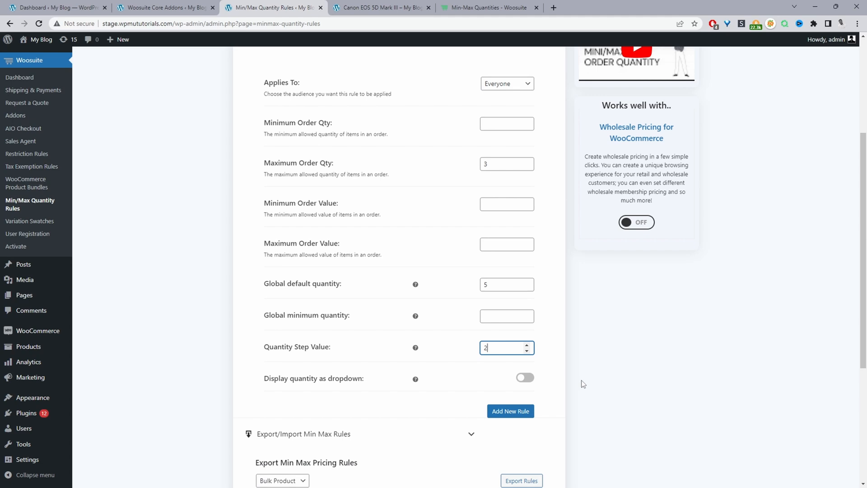
mouse_move(266, 383)
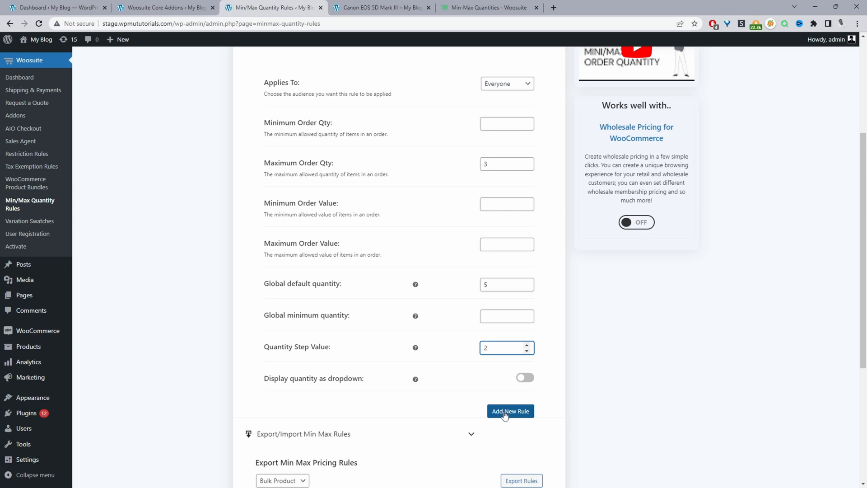
click(510, 411)
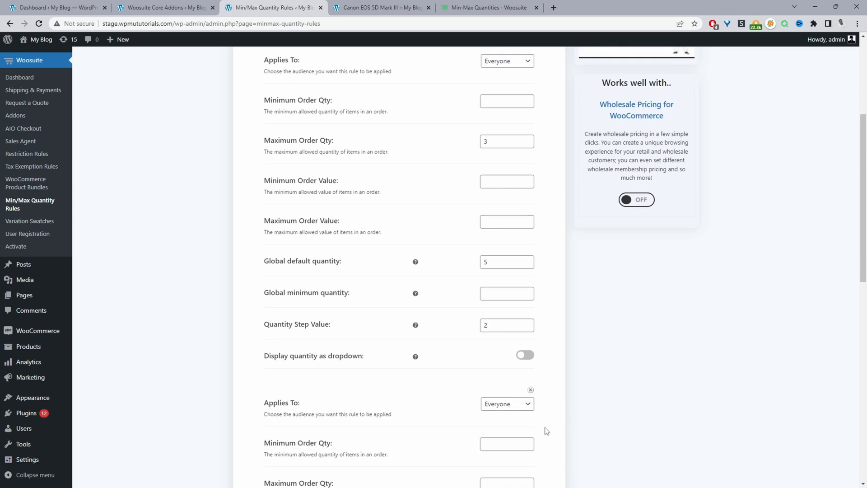
click(507, 336)
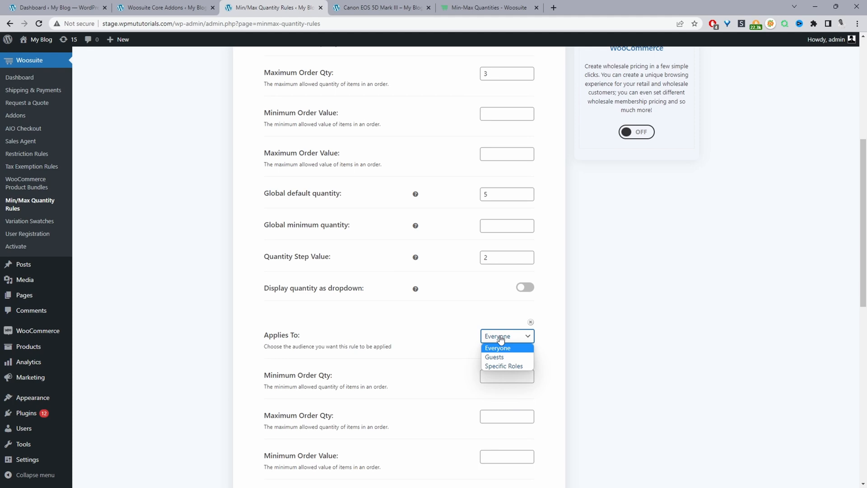
mouse_move(525, 332)
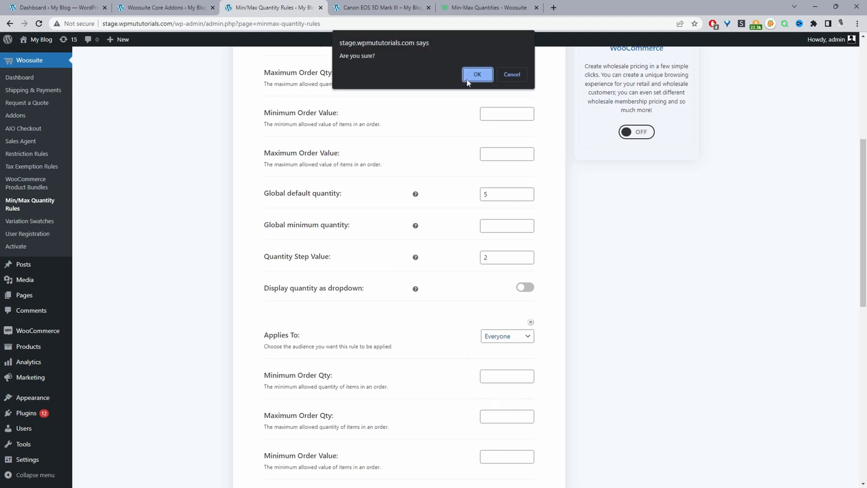
click(477, 74)
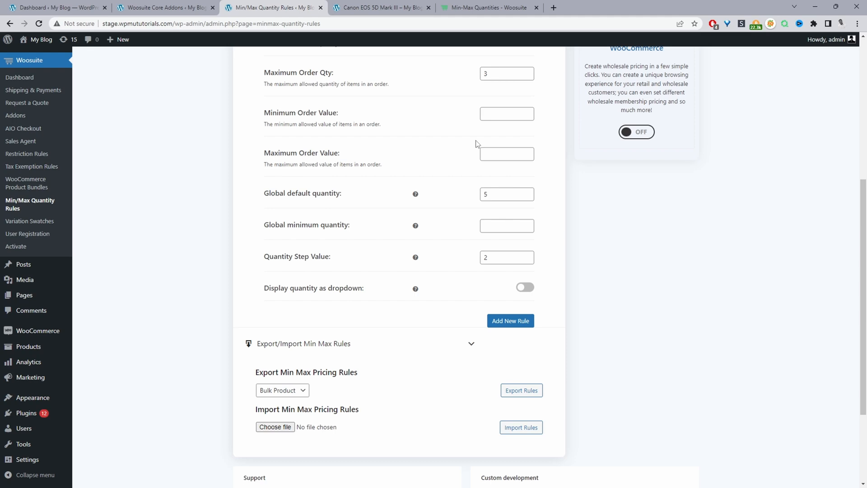
- Go to Products > Categories and edit the Photography category
scroll(down, 3)
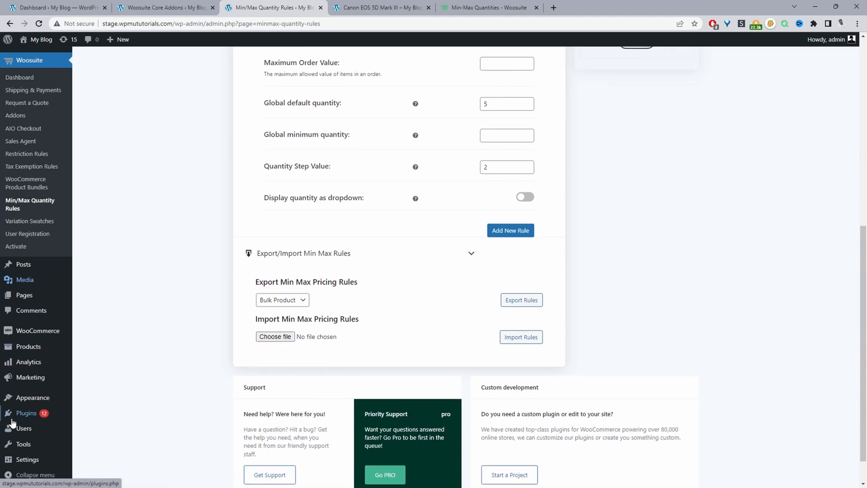
mouse_move(28, 346)
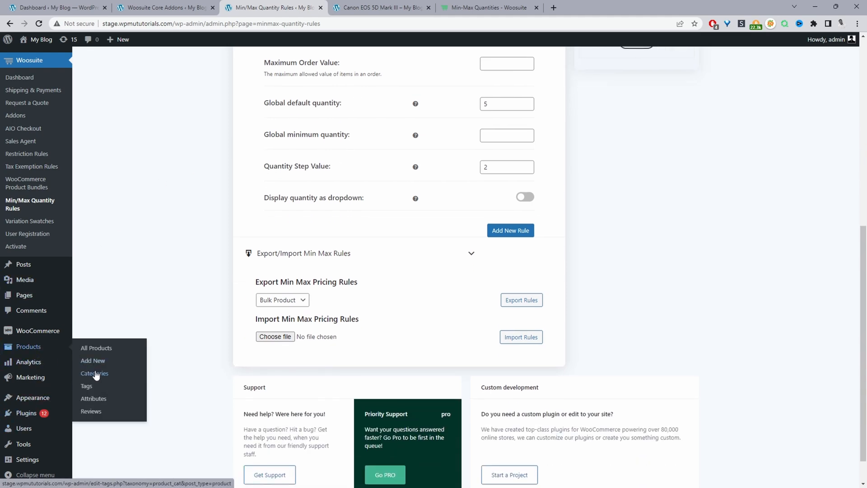
click(94, 373)
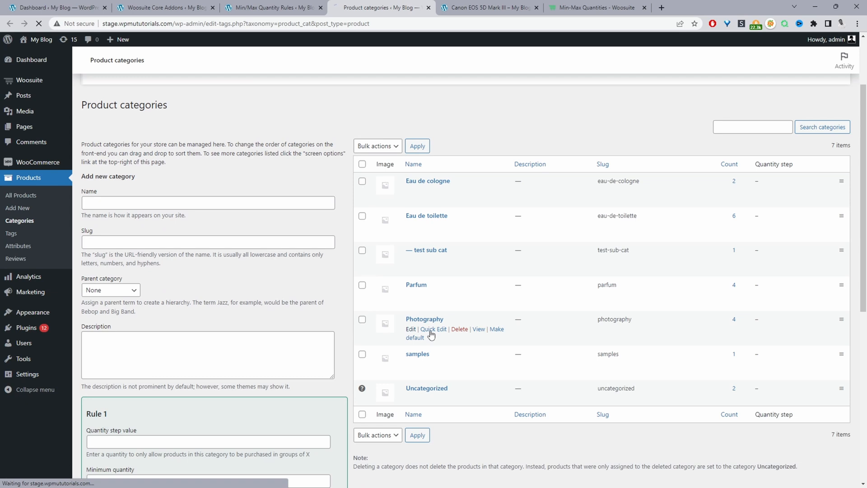
click(410, 329)
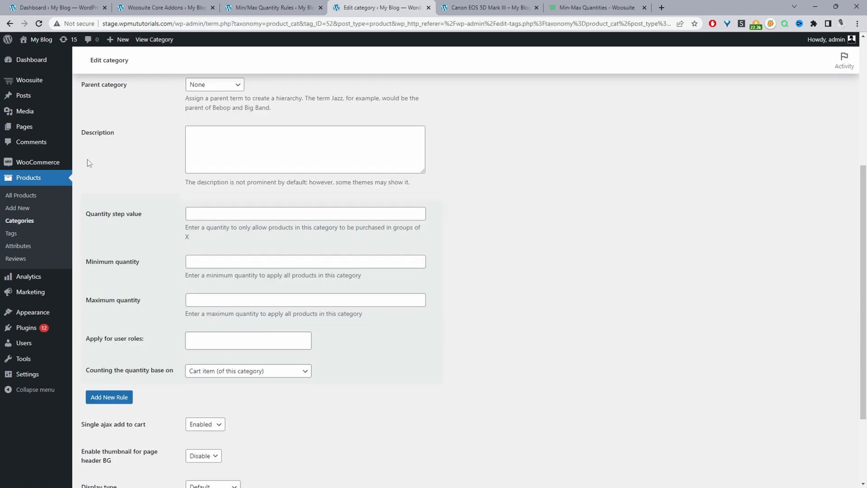
mouse_move(125, 237)
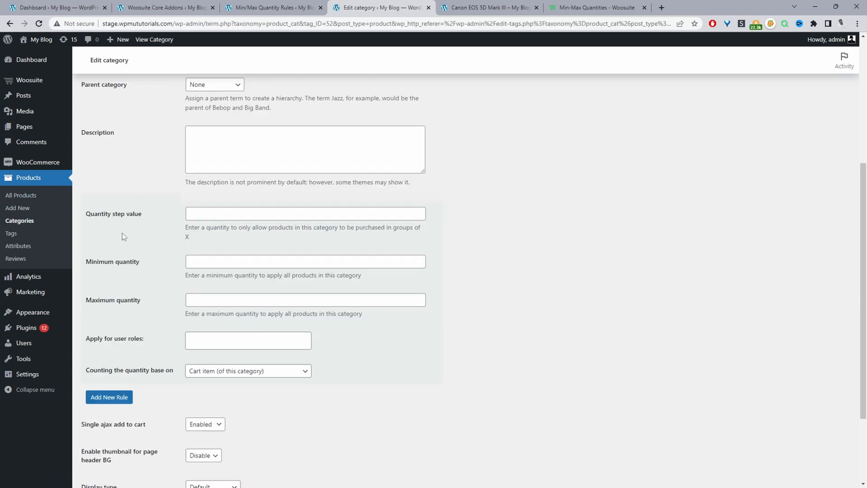
- Leave the Photography minimum quantity empty and set its maximum quantity to 5
click(305, 261)
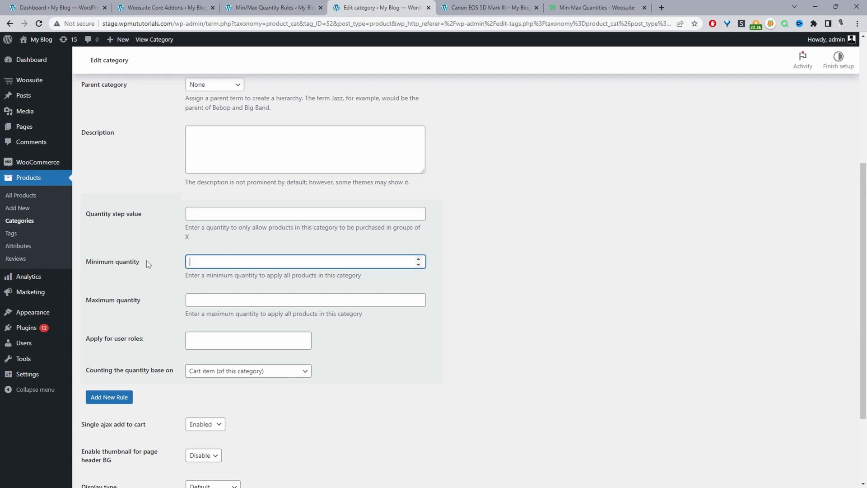
mouse_move(210, 311)
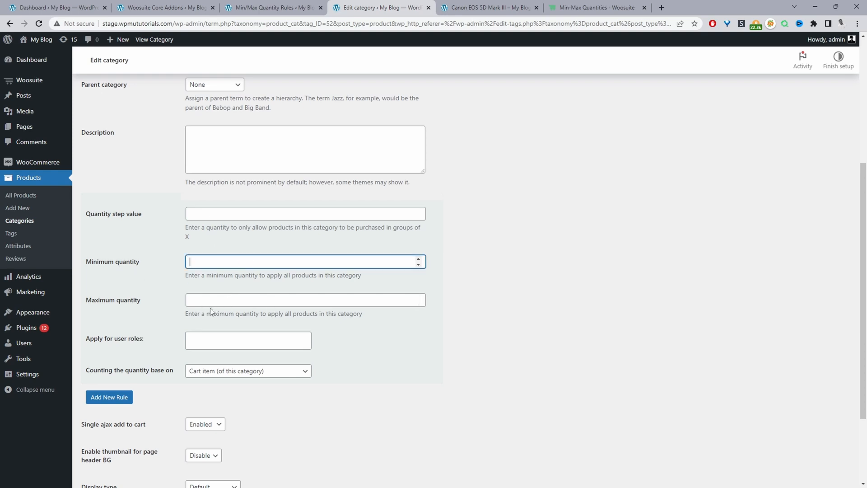
click(247, 340)
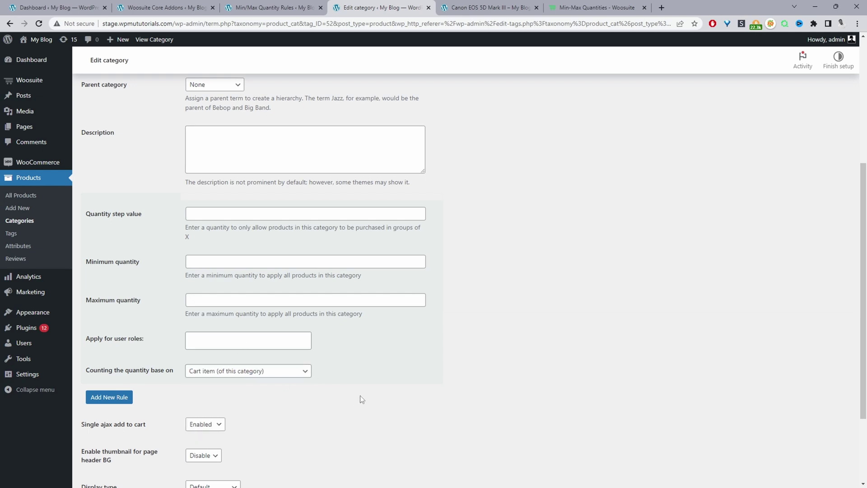
mouse_move(159, 377)
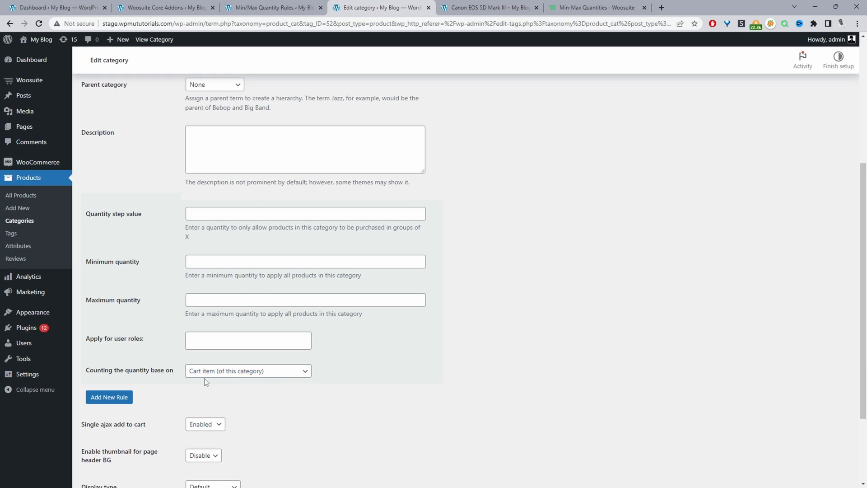
click(247, 370)
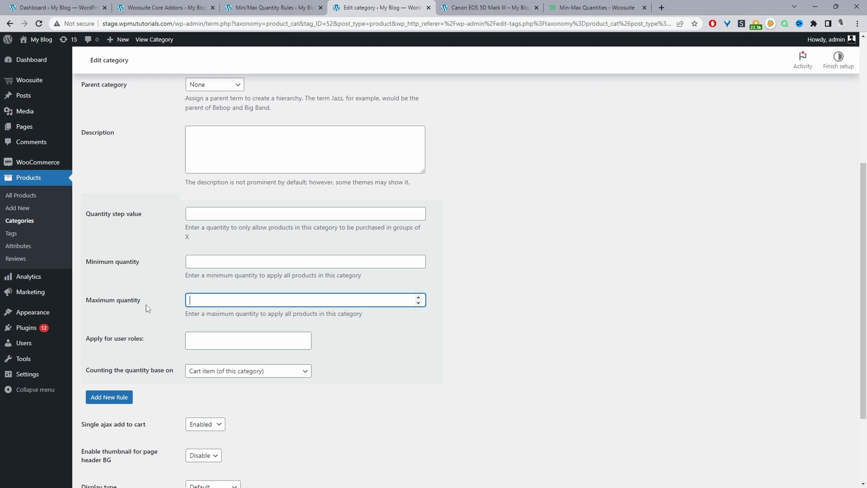
text(5)
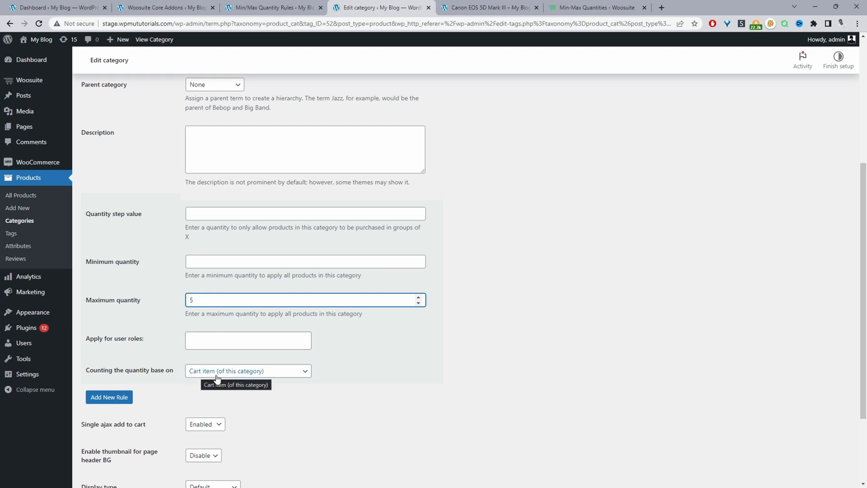
mouse_move(231, 375)
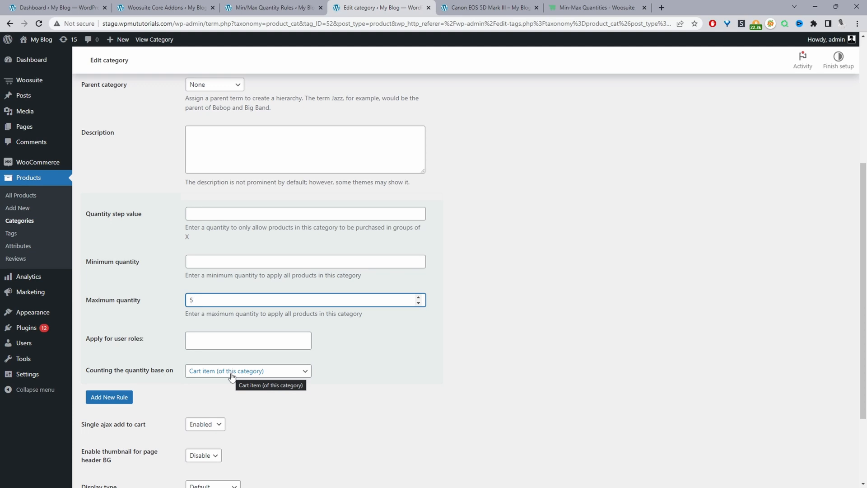
- Count the category's quantity by Cart total (by this category)
click(248, 370)
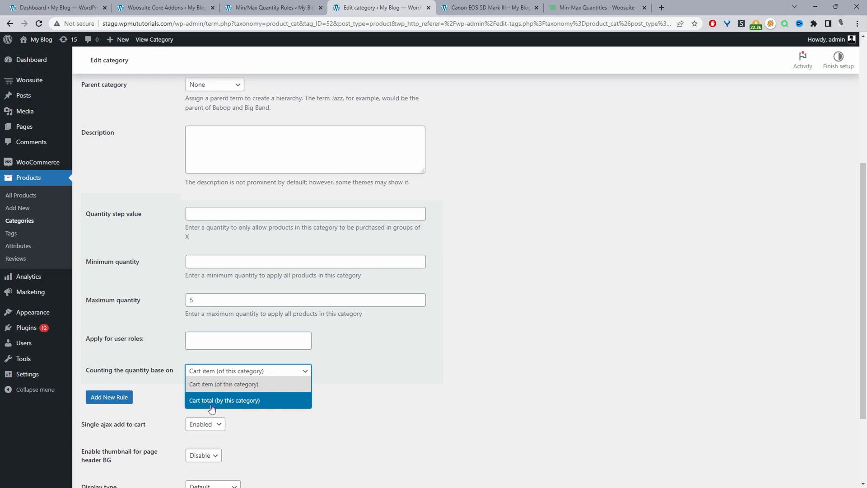
click(224, 400)
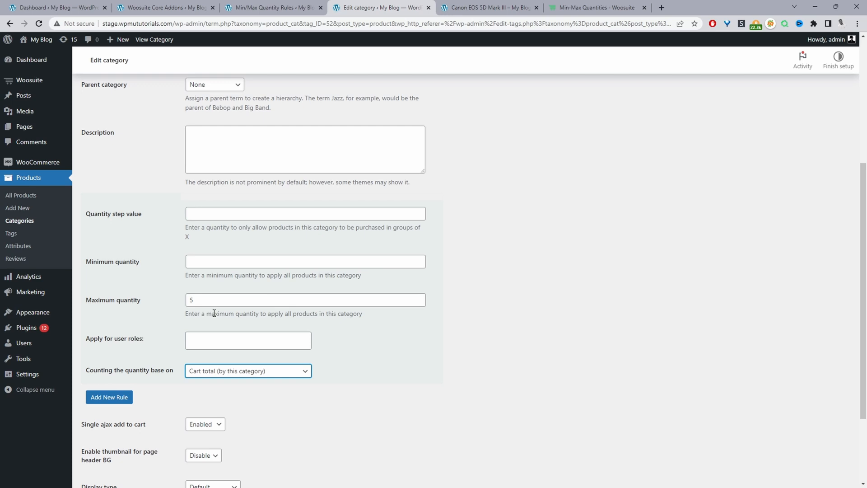
scroll(up, 3)
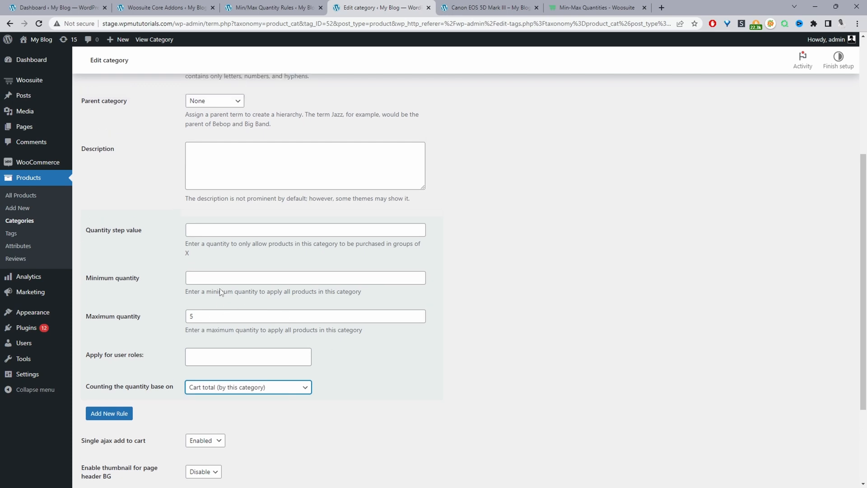